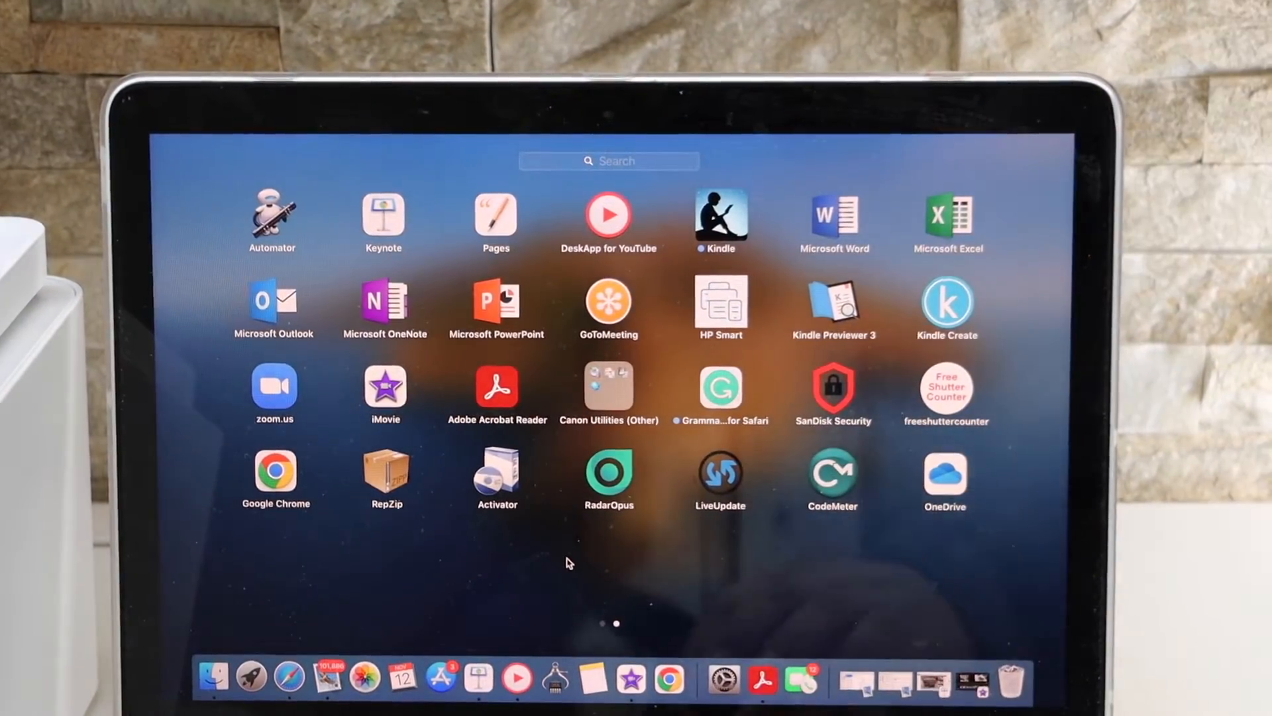
Launch HP Smart from Launchpad to begin setting up the DeskJet 4100 printer.
{"action": "left_click", "coordinate": [721, 306]}
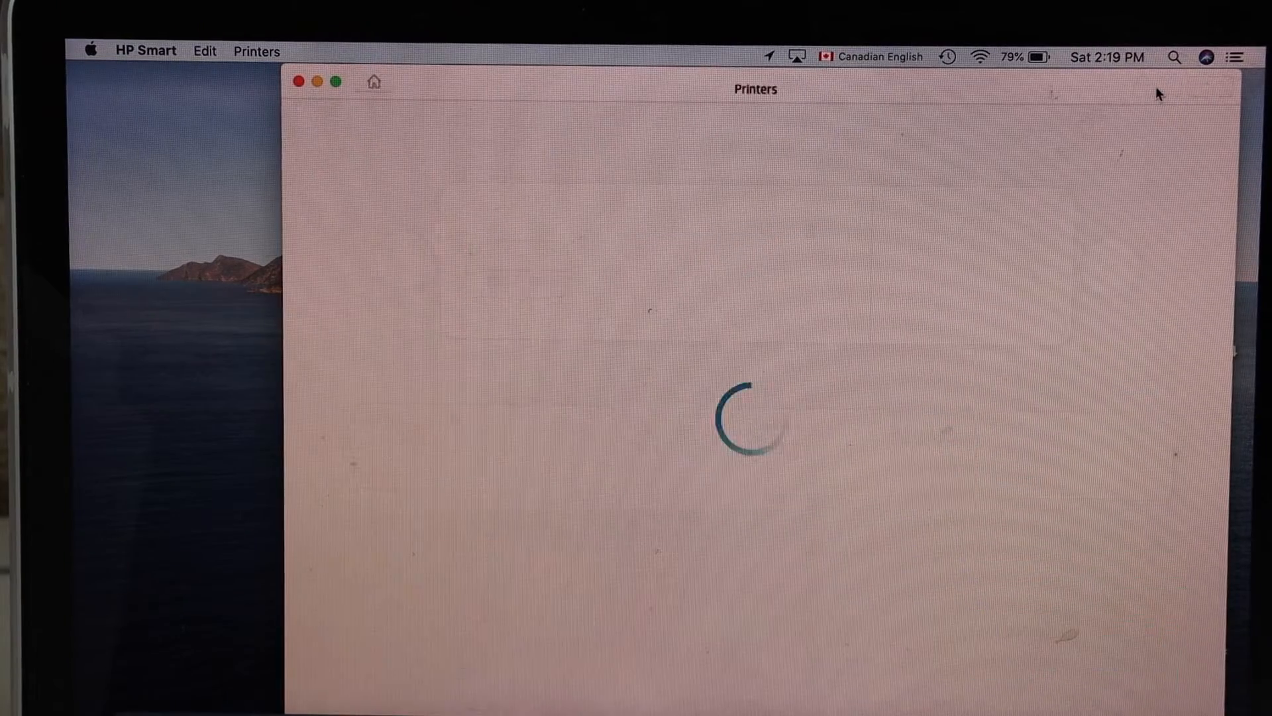
{"action": "mouse_move", "coordinate": [815, 383]}
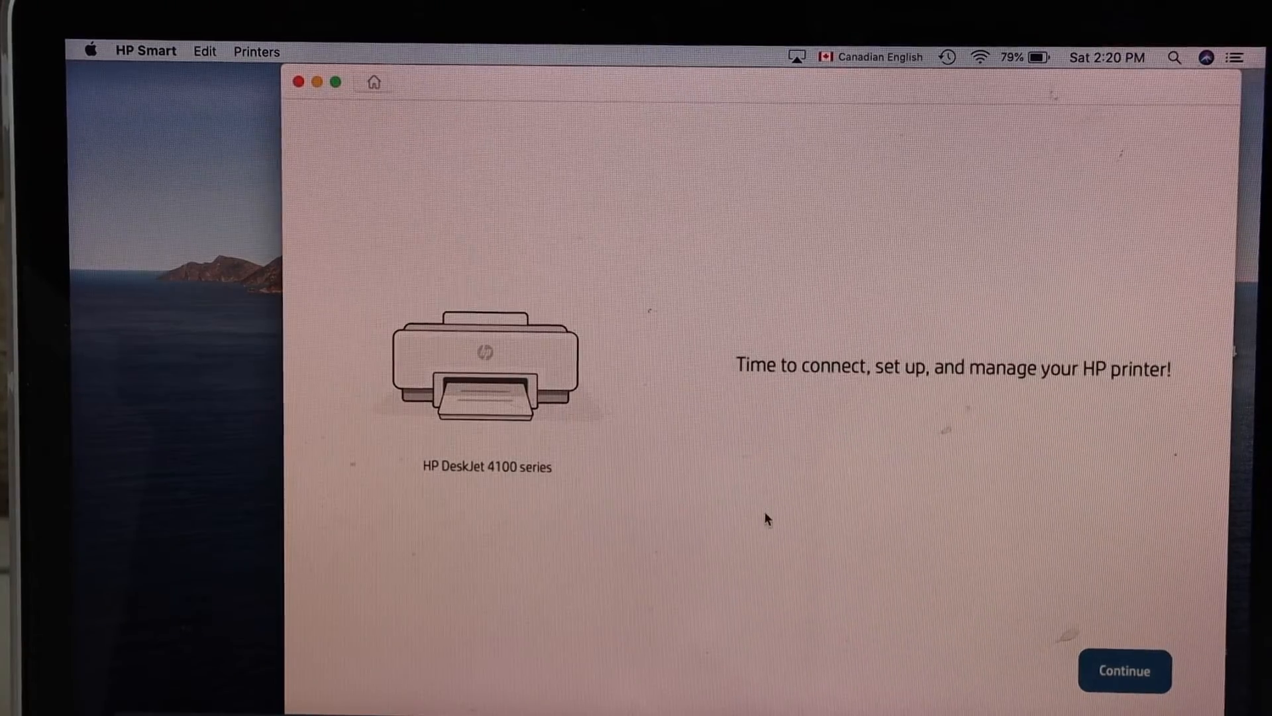
Continue setup and allow HP Smart to share the BELL451 Wi-Fi password with the printer.
{"action": "left_click", "coordinate": [1124, 671]}
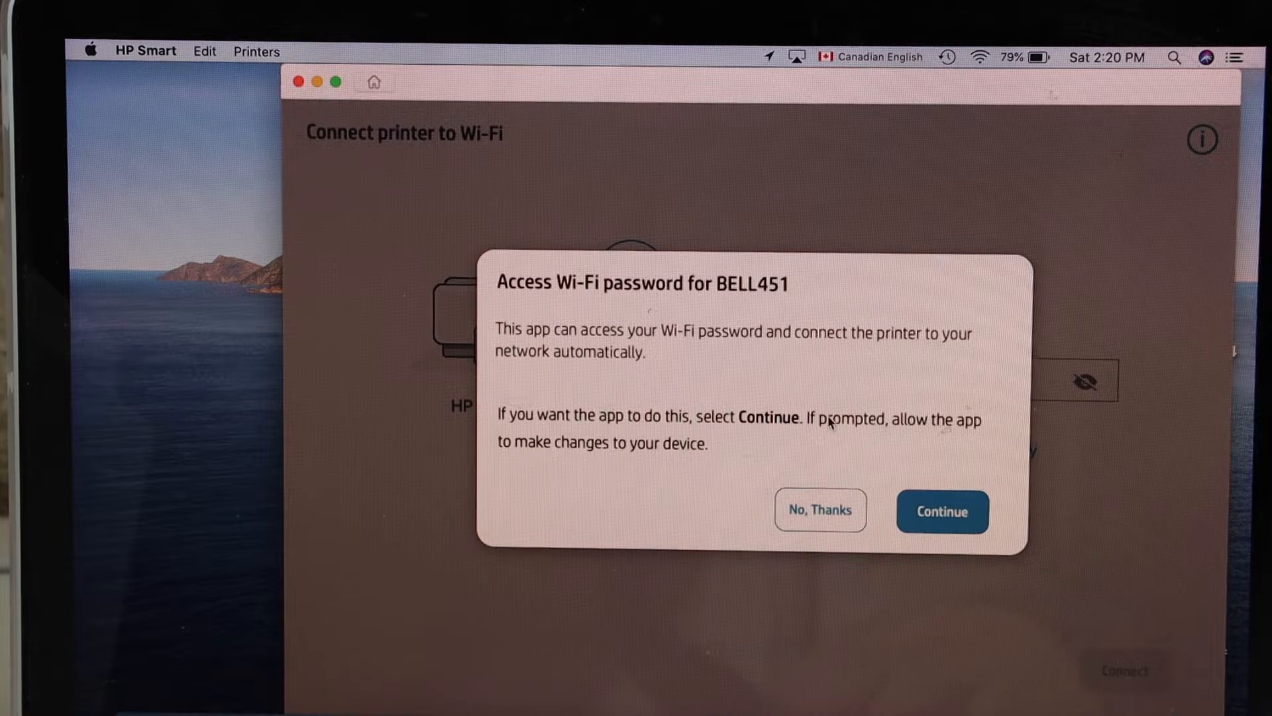
{"action": "left_click", "coordinate": [940, 512]}
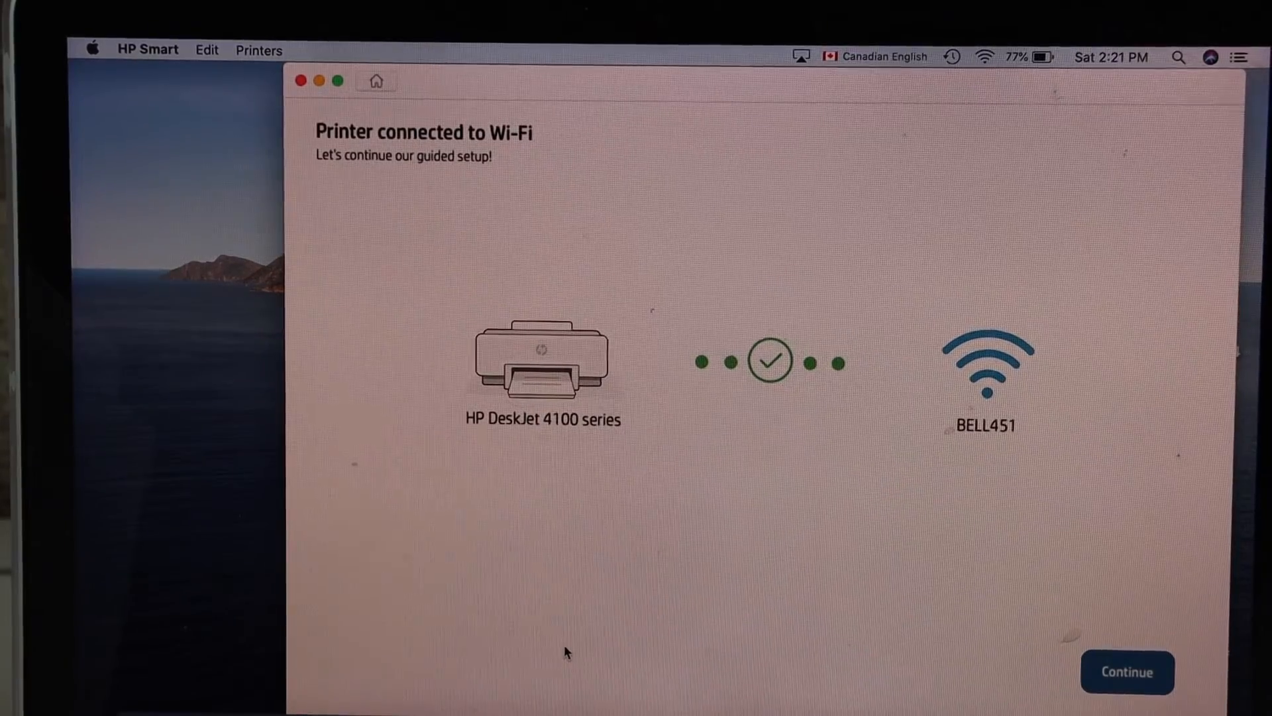
Proceed to driver installation and acknowledge the Printer Installed success message.
{"action": "left_click", "coordinate": [1125, 672]}
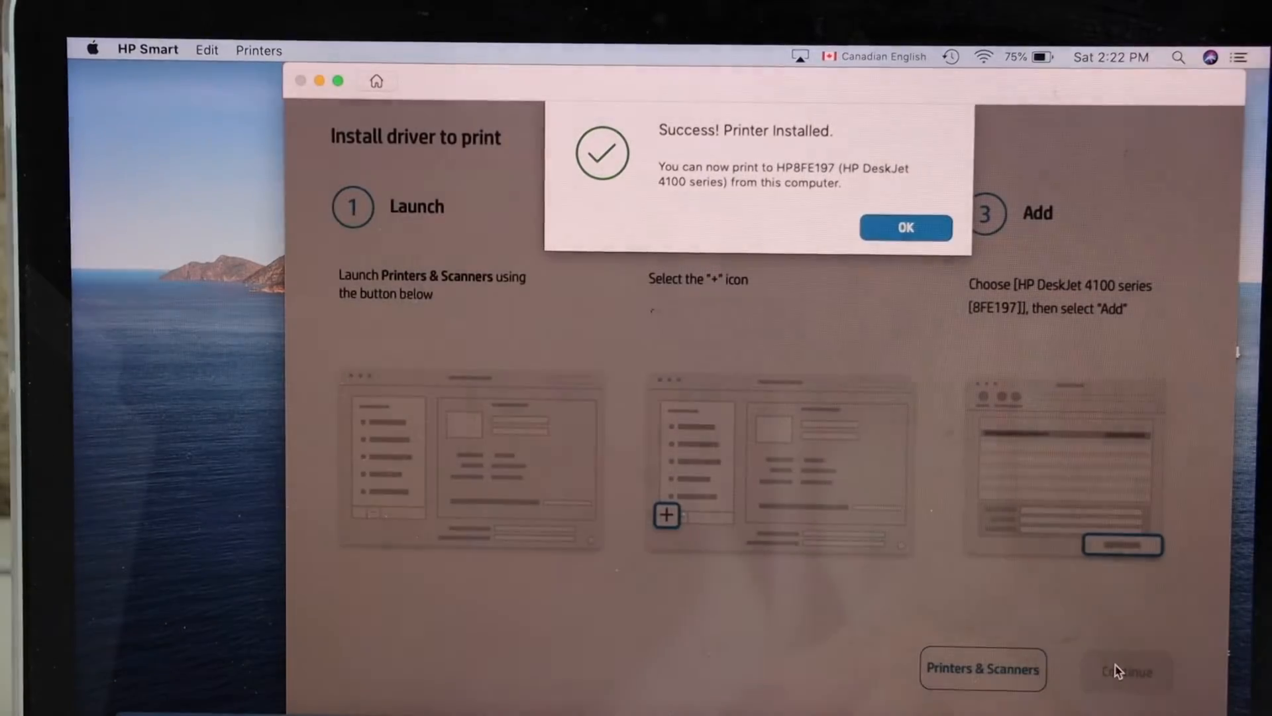
{"action": "left_click", "coordinate": [905, 226]}
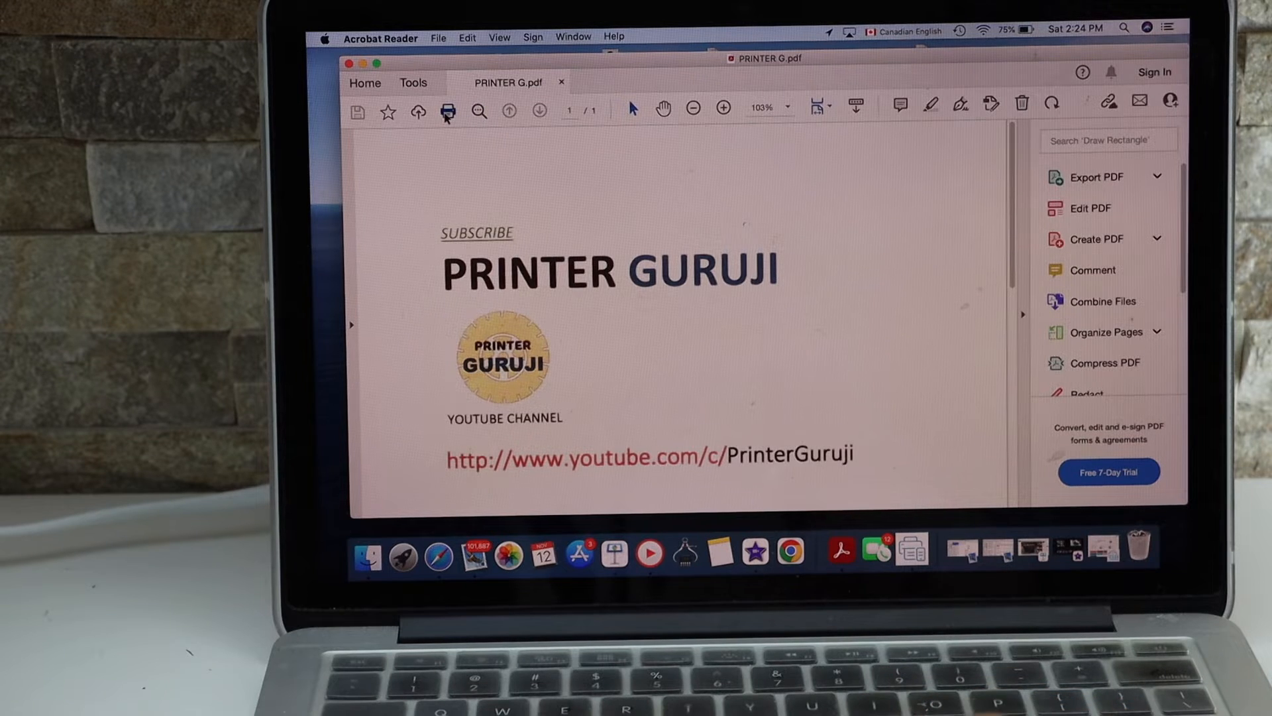
Print PRINTER G.pdf to the HP DeskJet 4100 series printer from Acrobat Reader.
{"action": "left_click", "coordinate": [448, 112]}
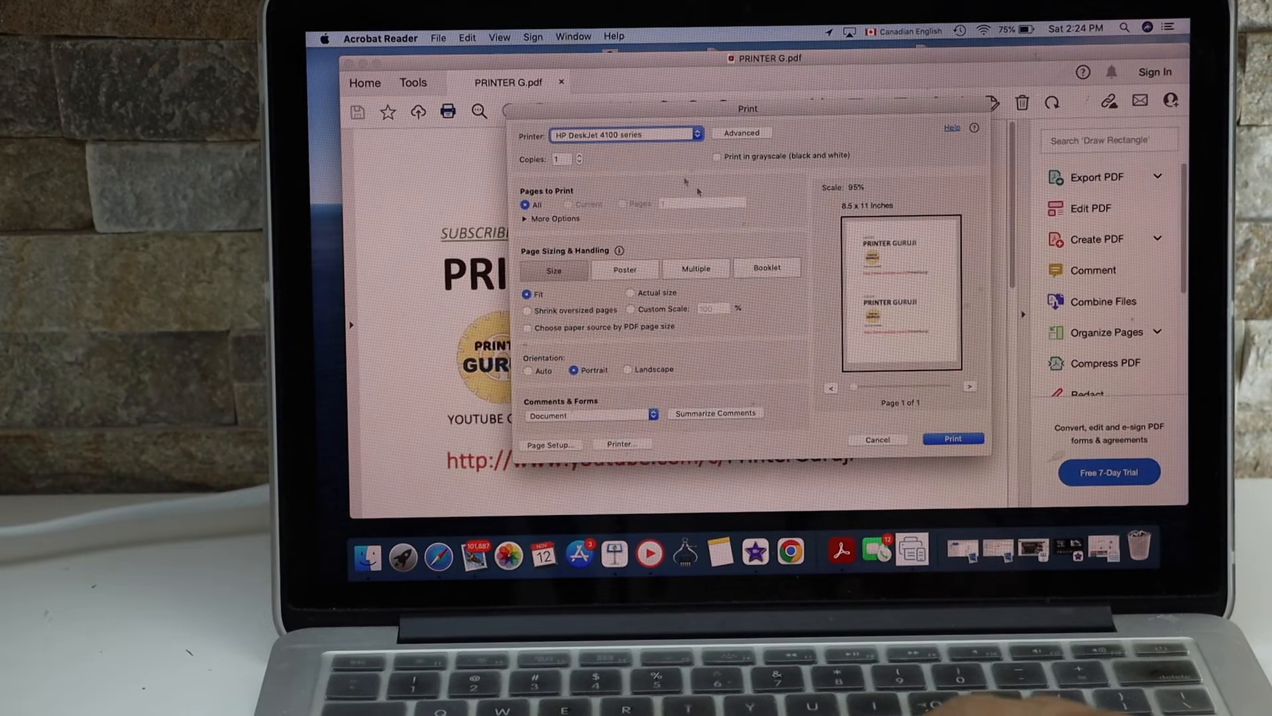
{"action": "left_click", "coordinate": [624, 134]}
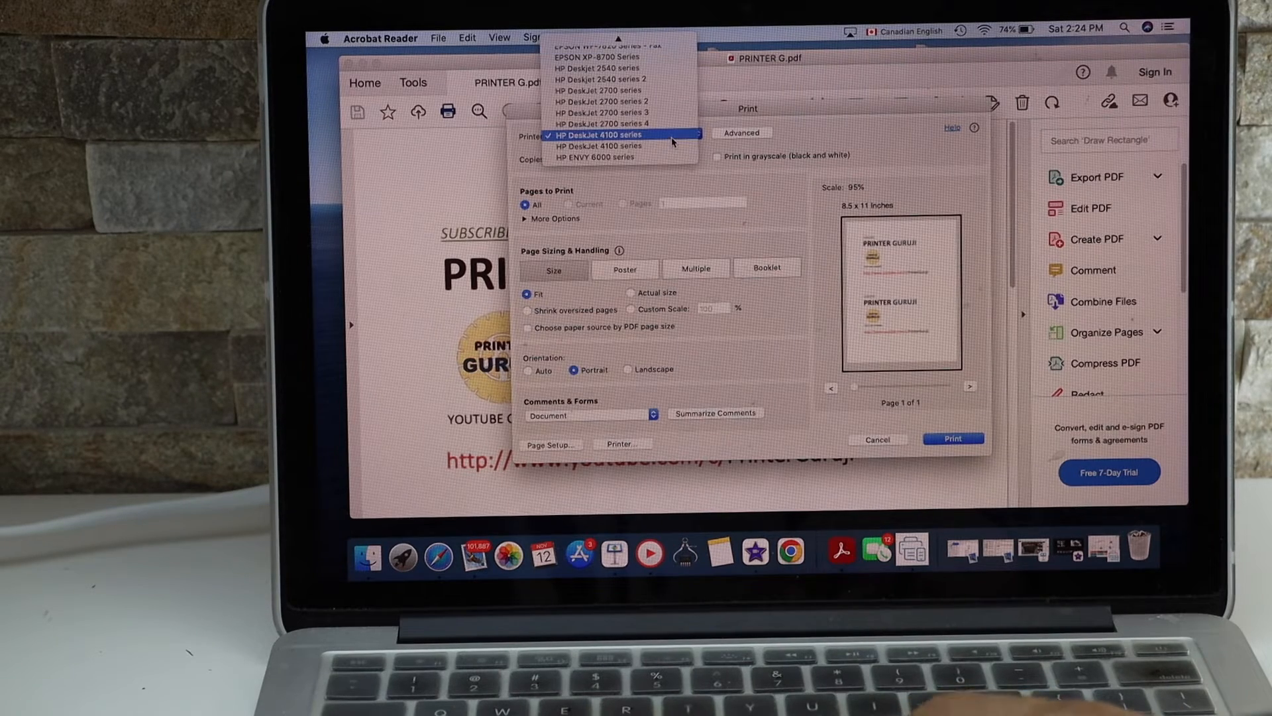
{"action": "left_click", "coordinate": [601, 135]}
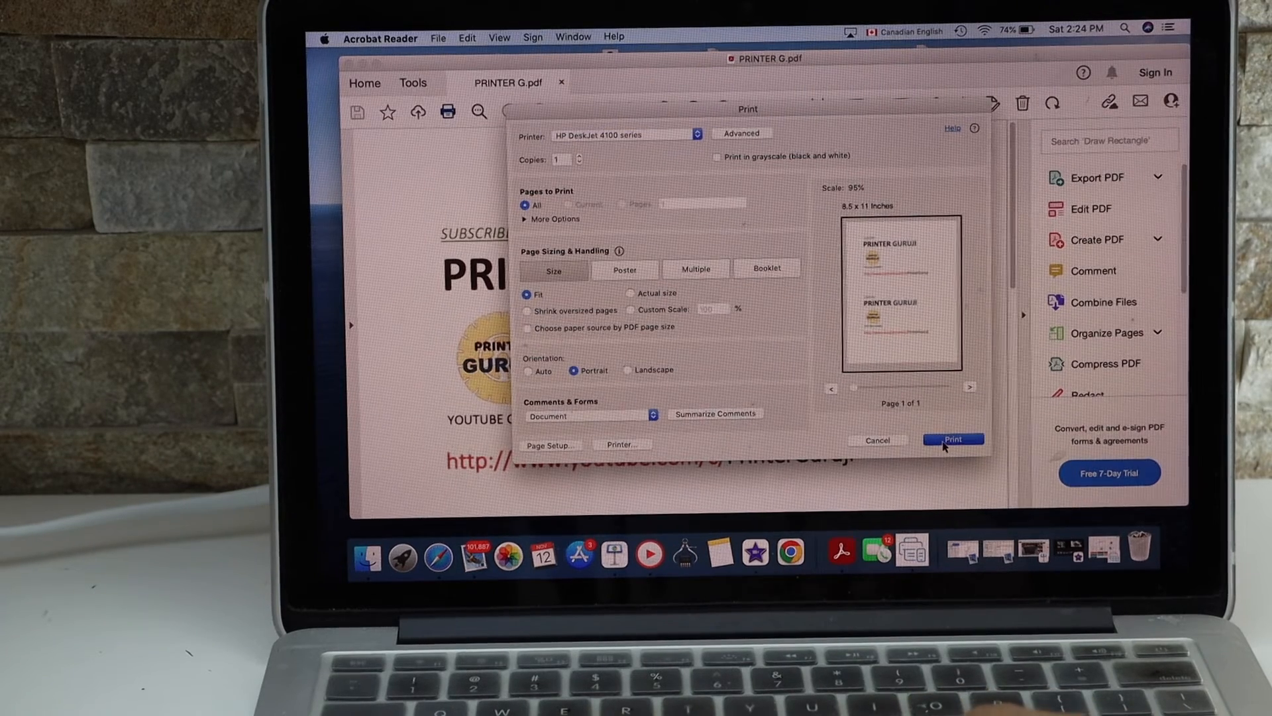
{"action": "left_click", "coordinate": [953, 438]}
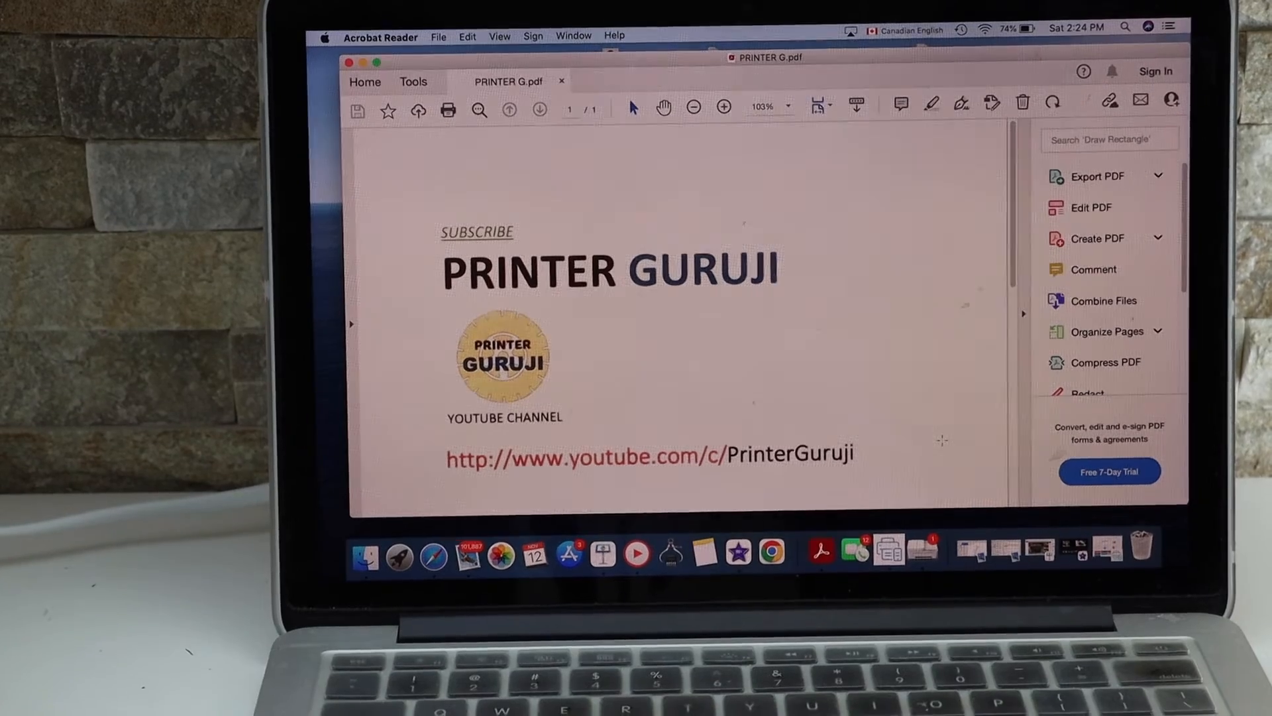